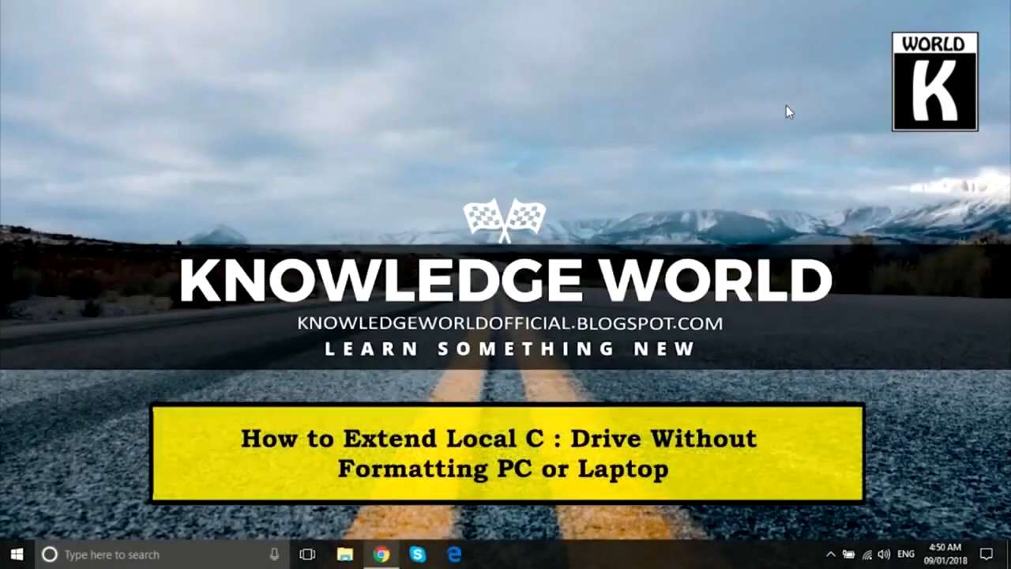
- Close EaseUS Partition Master and briefly bring up Disk Management from search before dismissing it
click(12, 553)
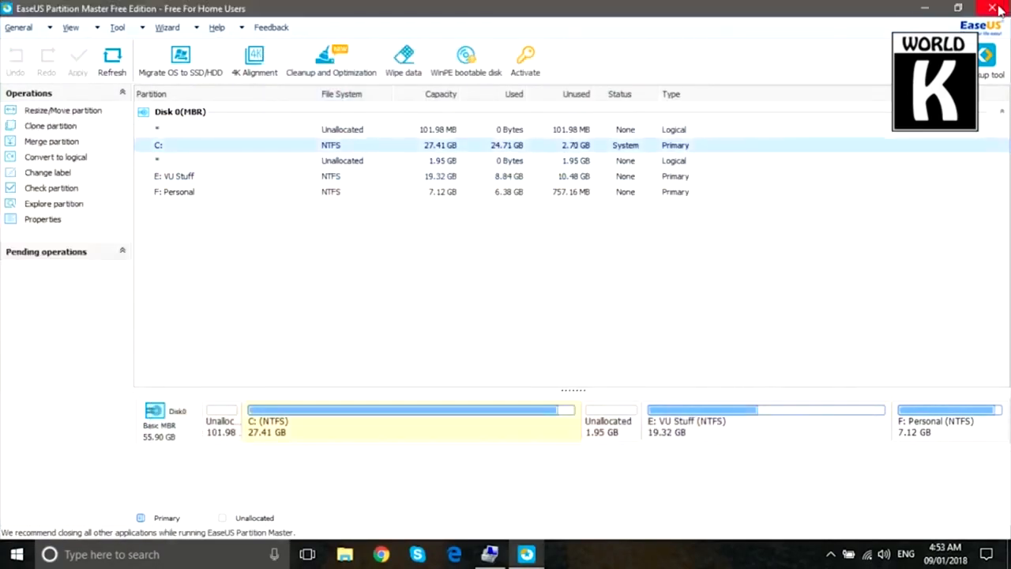
click(994, 8)
text(Disk managment)
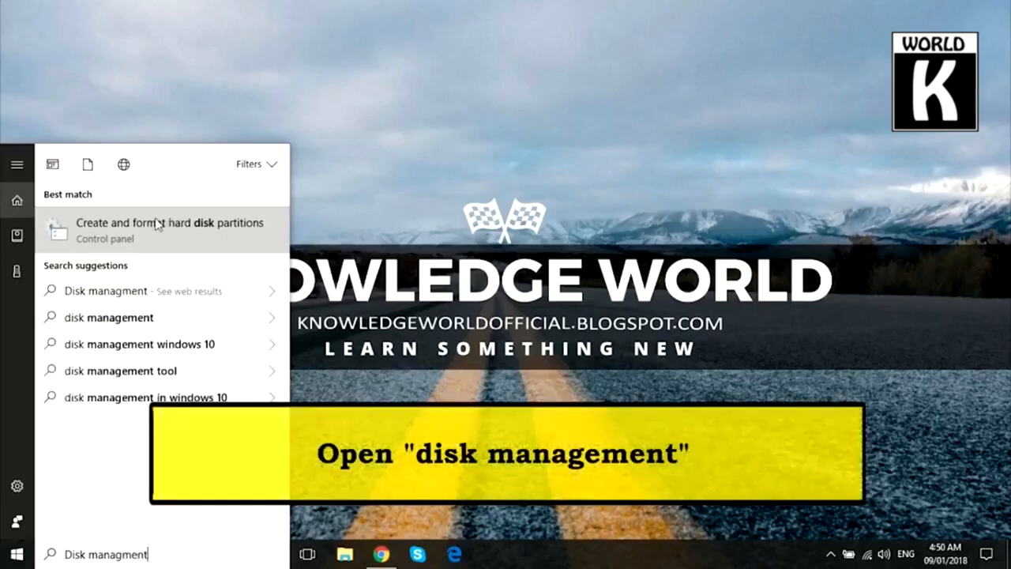
click(162, 231)
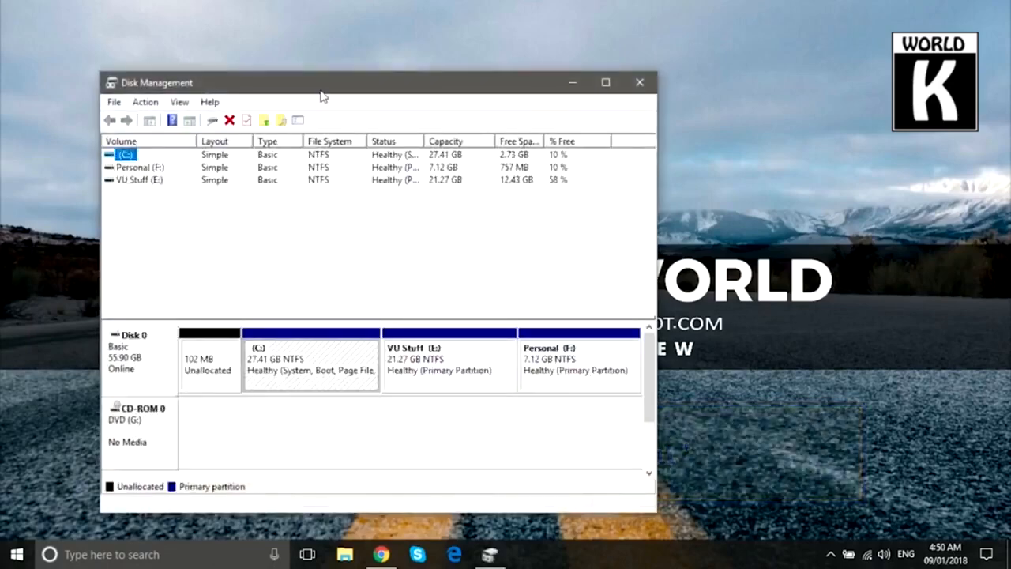
click(607, 82)
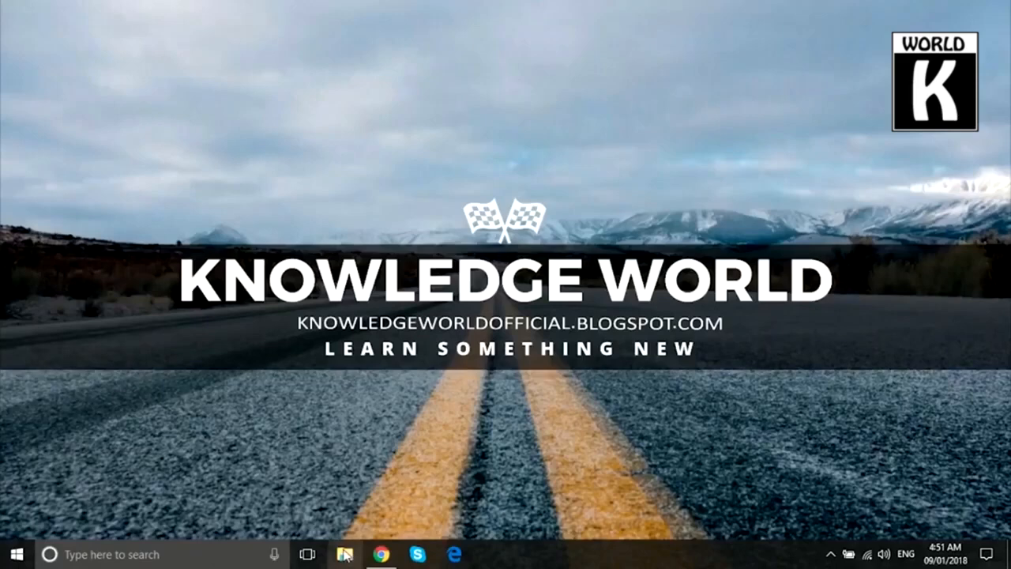
- From File Explorer's This PC (C: at 27.4 GB), reach Disk Management inside Computer Management
click(344, 553)
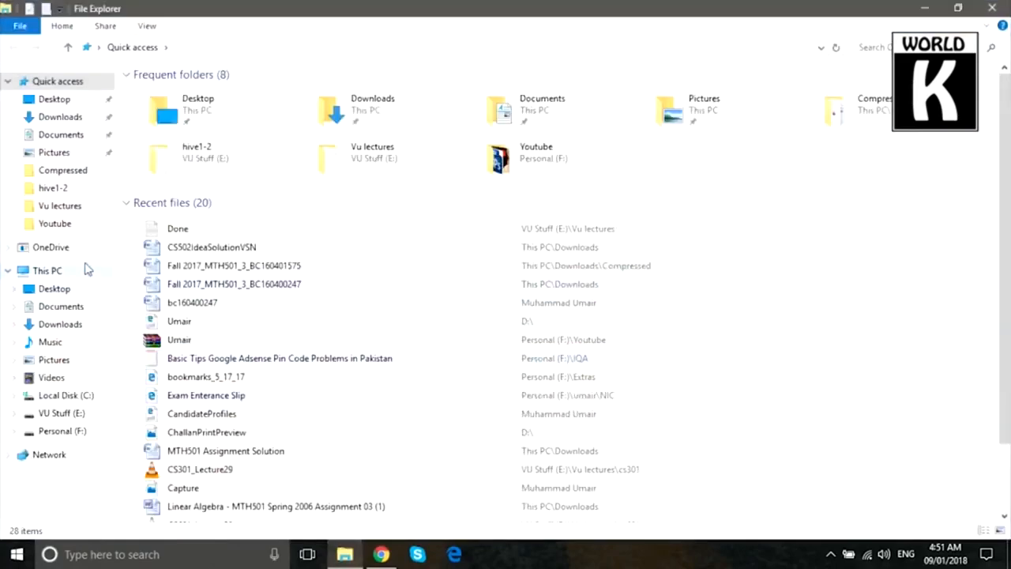
click(47, 270)
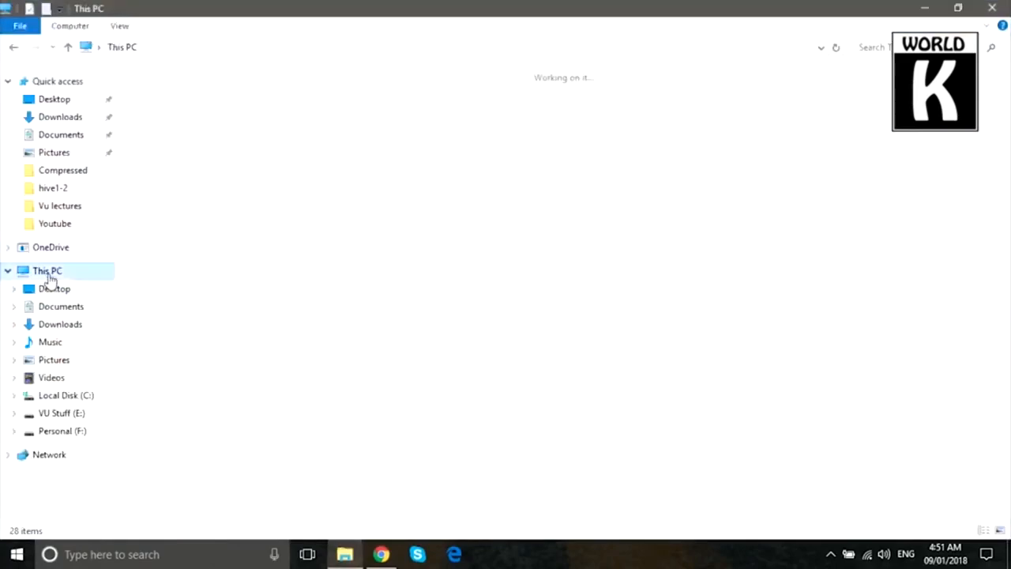
click(47, 270)
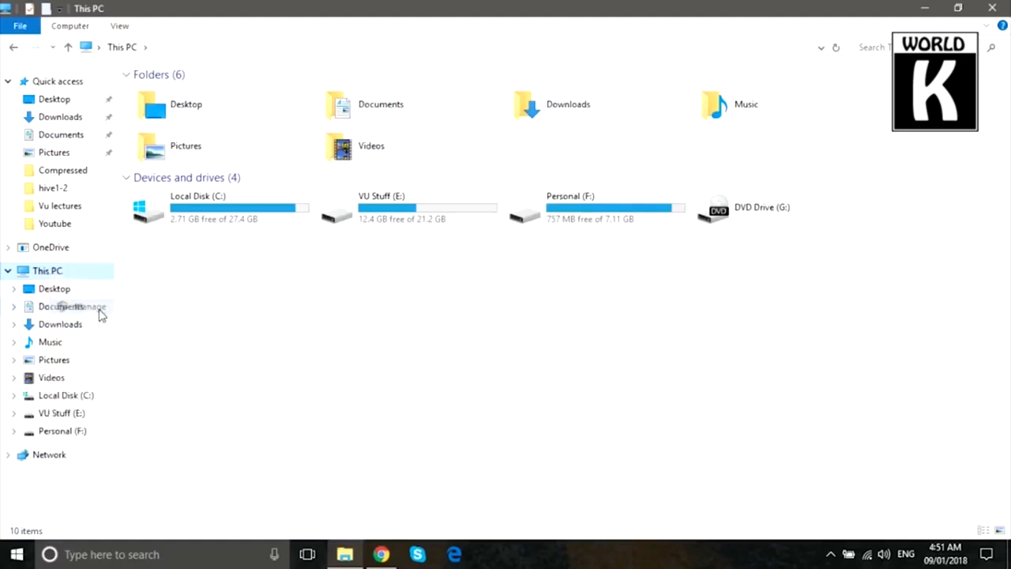
mouse_move(410, 286)
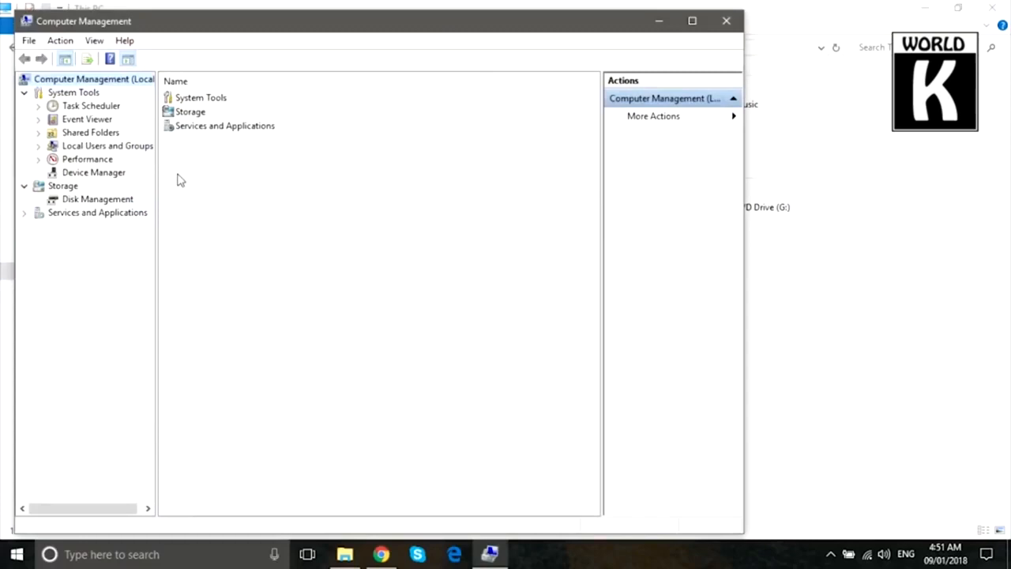
click(97, 199)
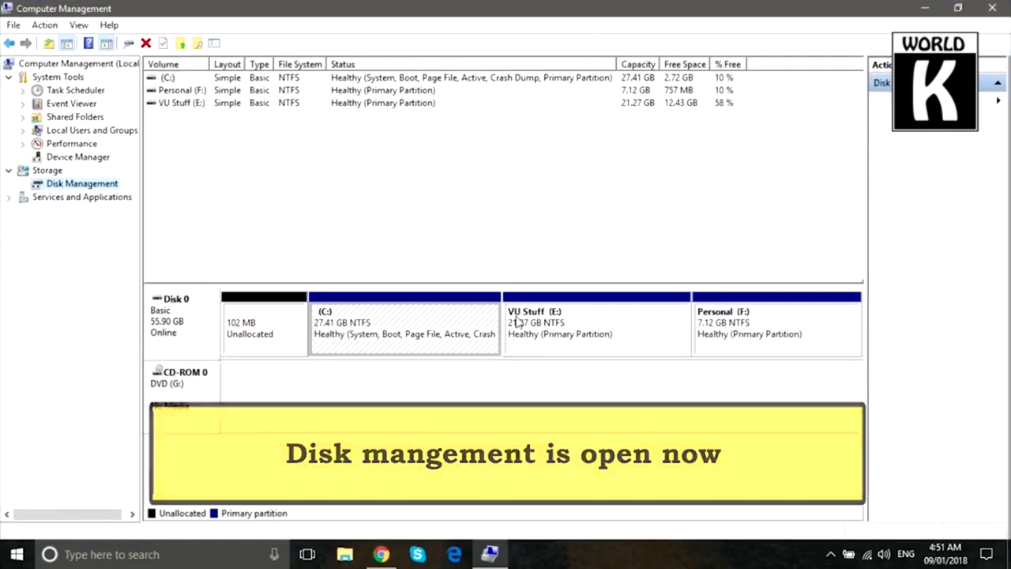
- Start Shrink Volume on the VU Stuff (E:) partition
right_click(403, 327)
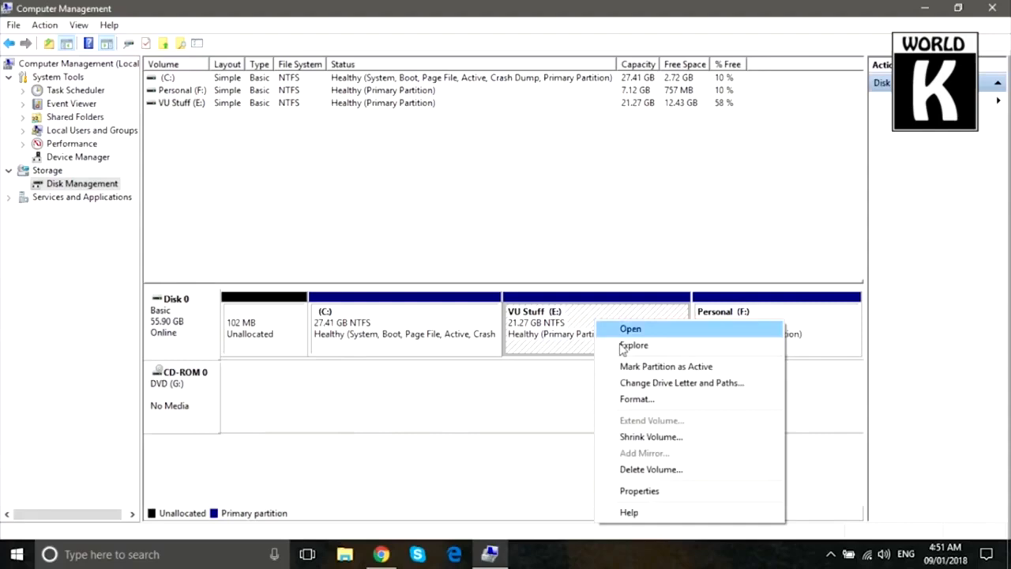
click(651, 436)
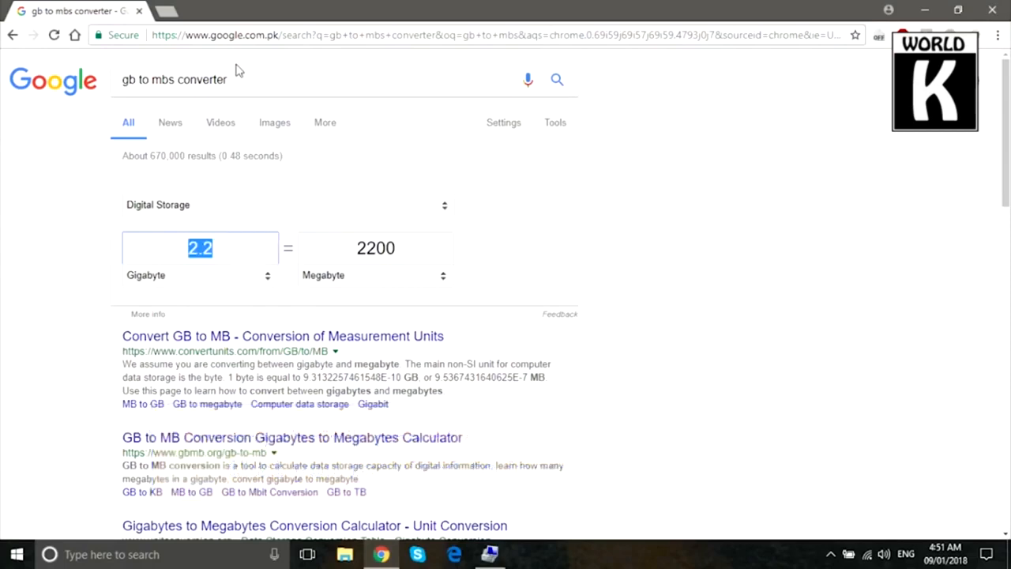
- Convert 2 GB in Google's converter and copy the 2000 MB result
click(237, 79)
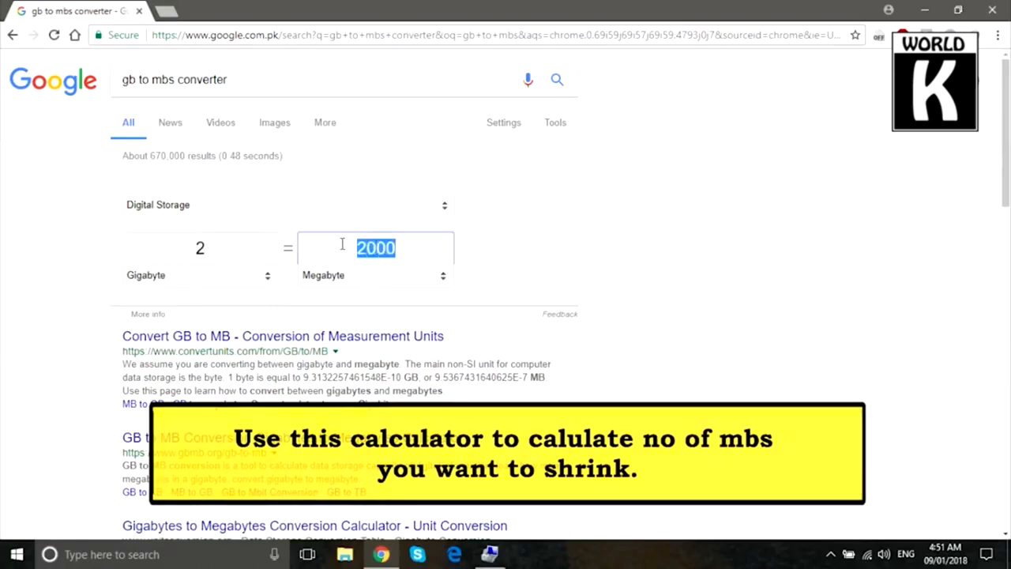
right_click(376, 248)
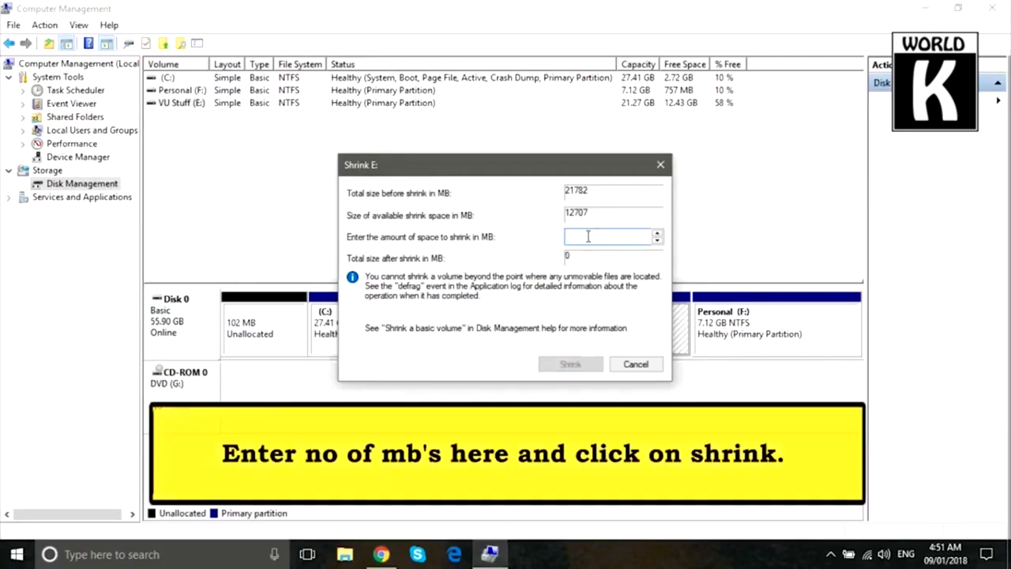
- Shrink E: by the pasted 2000 MB to free unallocated space
right_click(613, 237)
text(2000)
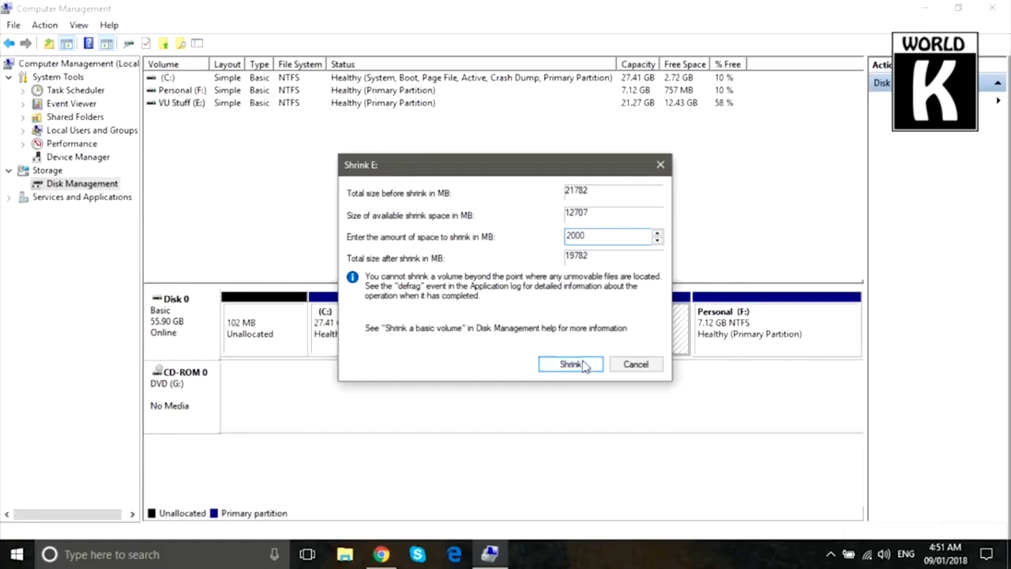
click(571, 364)
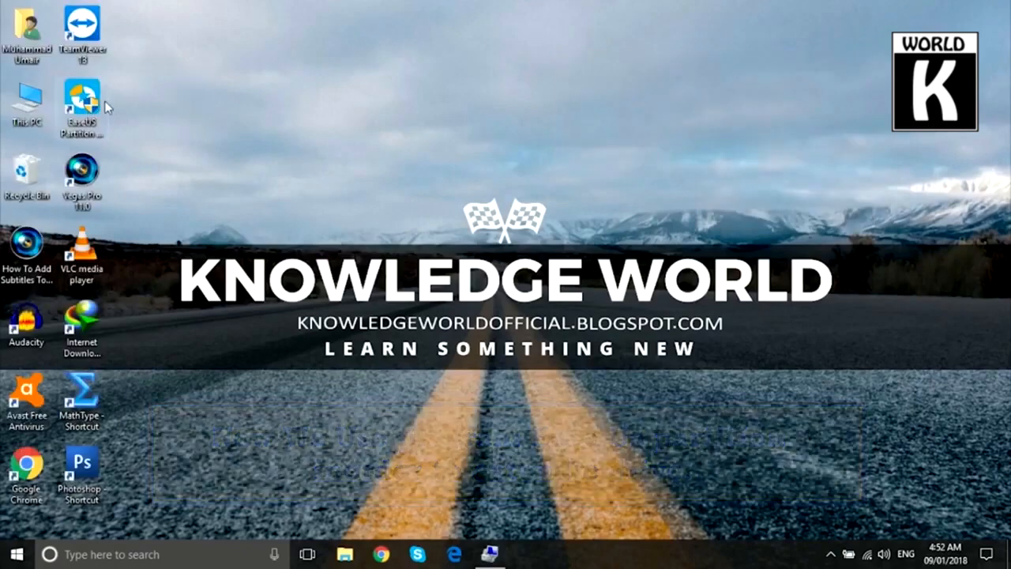
- Launch EaseUS Partition Master from its desktop shortcut
click(82, 103)
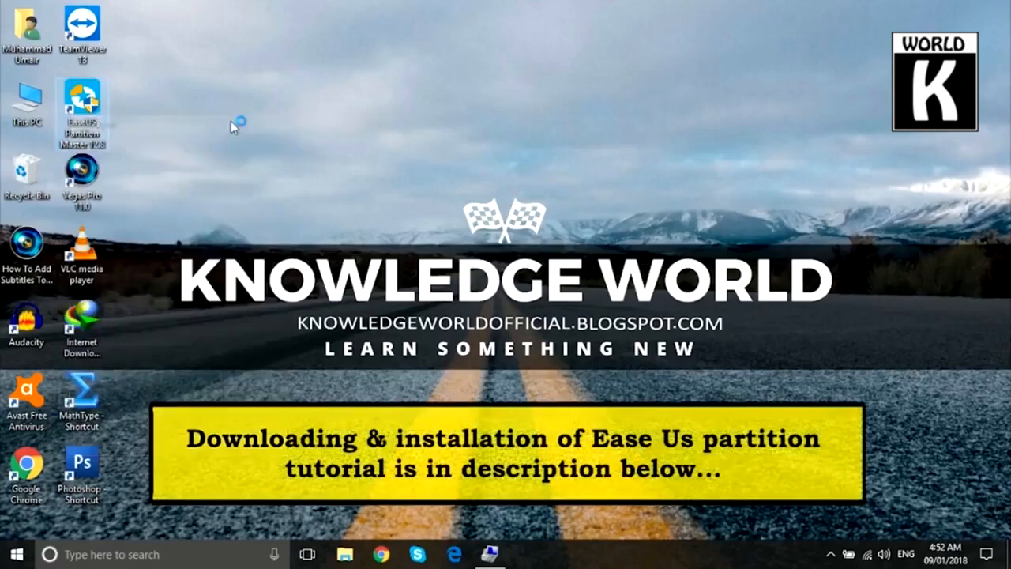
mouse_move(439, 385)
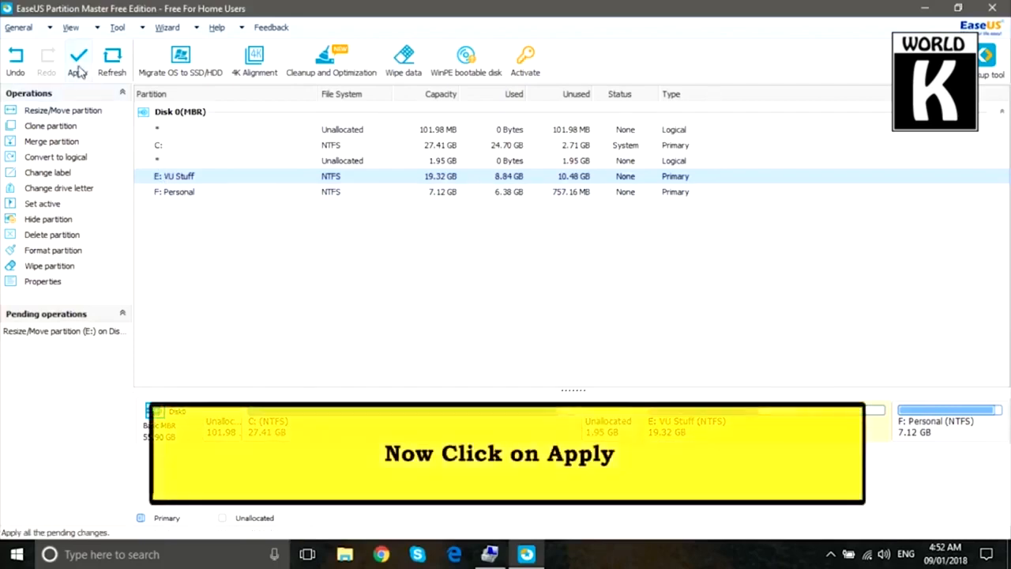
- Apply the pending move of E: so 1.95 GB unallocated sits after C:, then close EaseUS
click(78, 62)
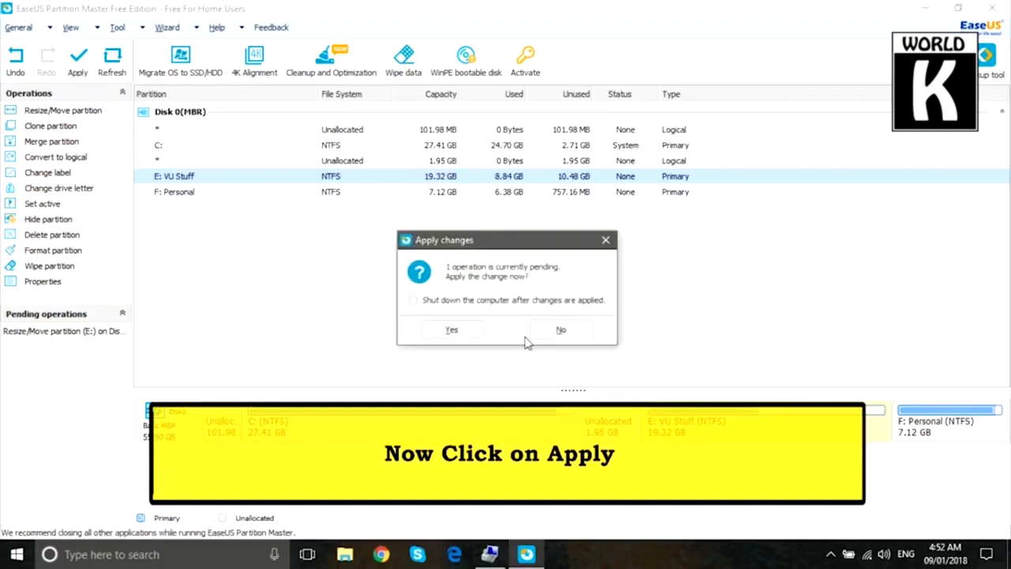
click(452, 330)
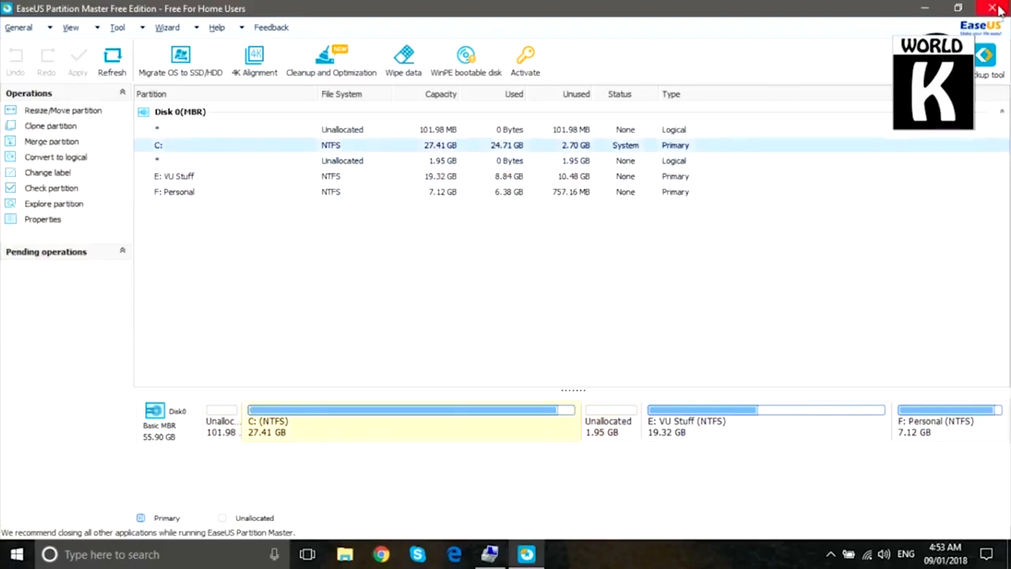
click(995, 8)
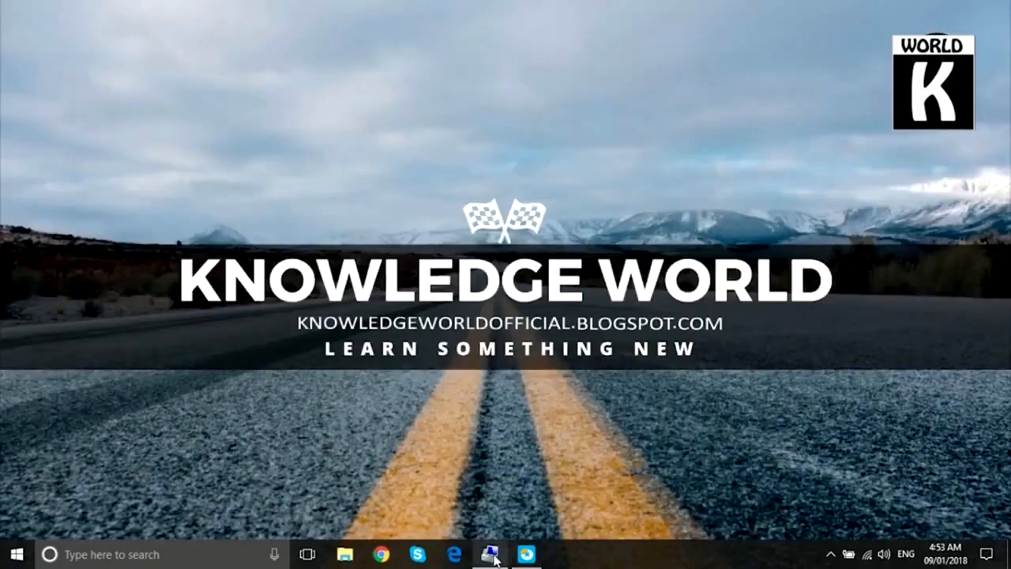
- Extend C: by the 2000 MB unallocated space and verify it shows 29.3 GB in This PC
click(490, 553)
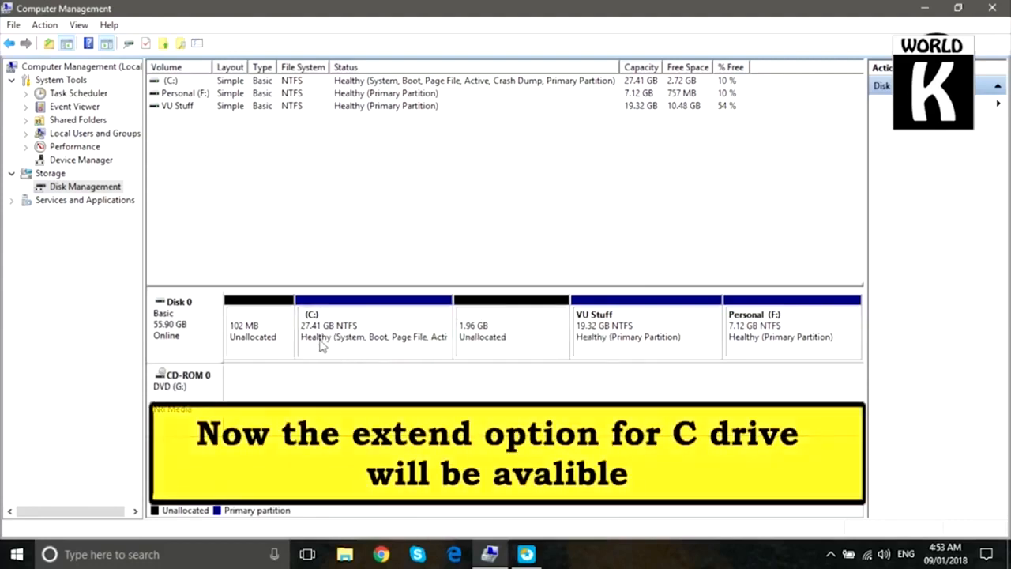
right_click(332, 327)
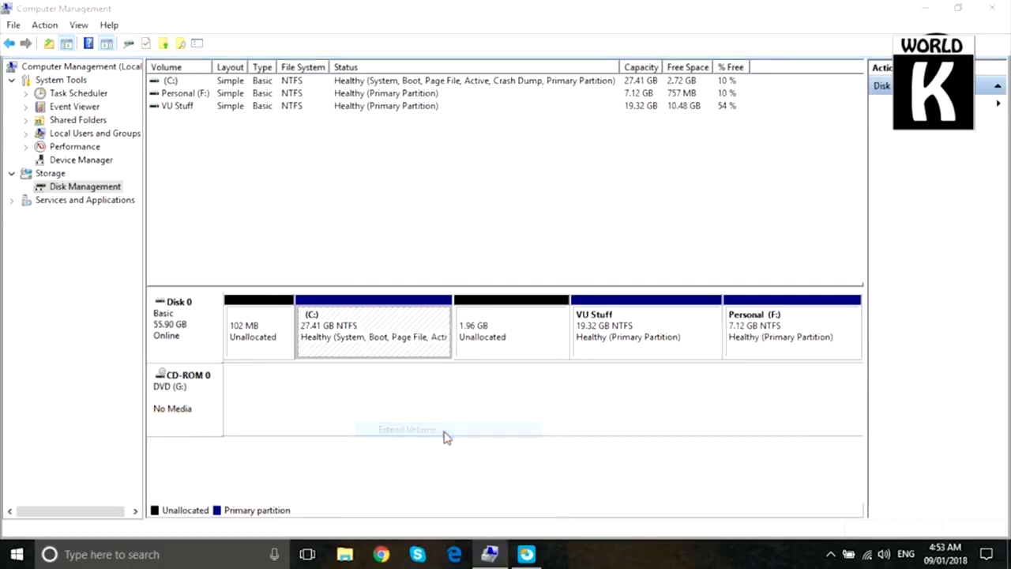
click(406, 430)
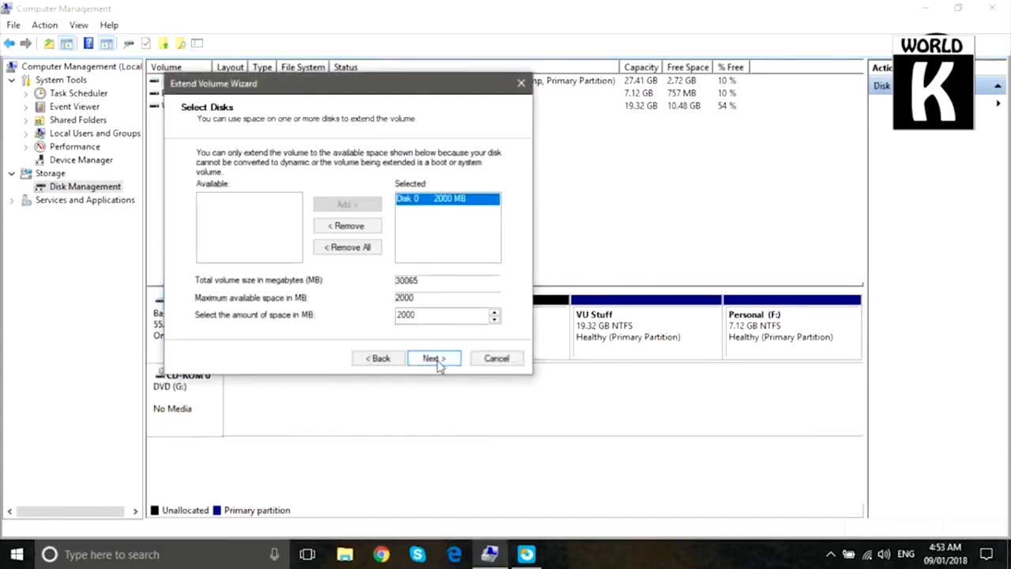
click(433, 357)
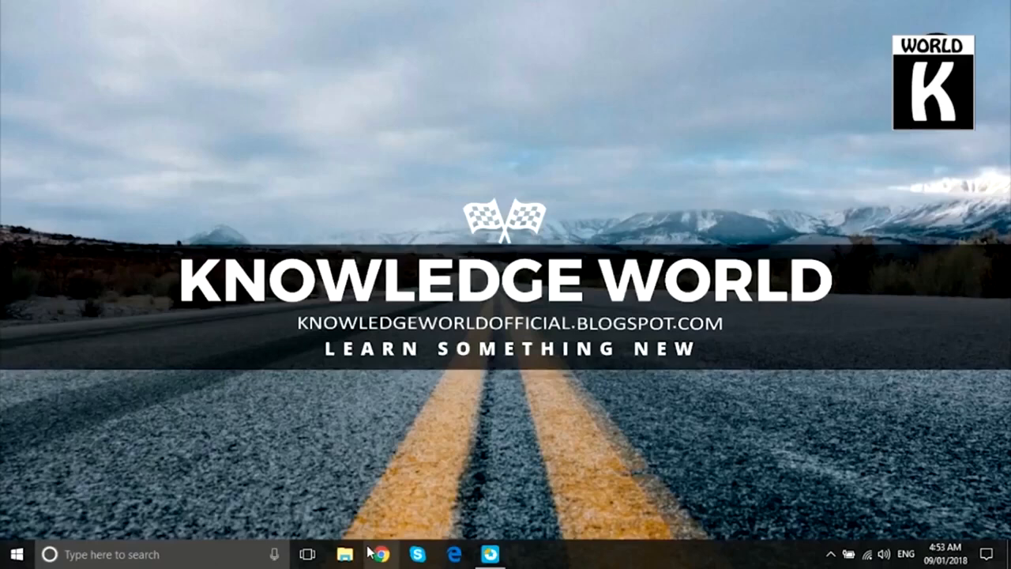
click(344, 553)
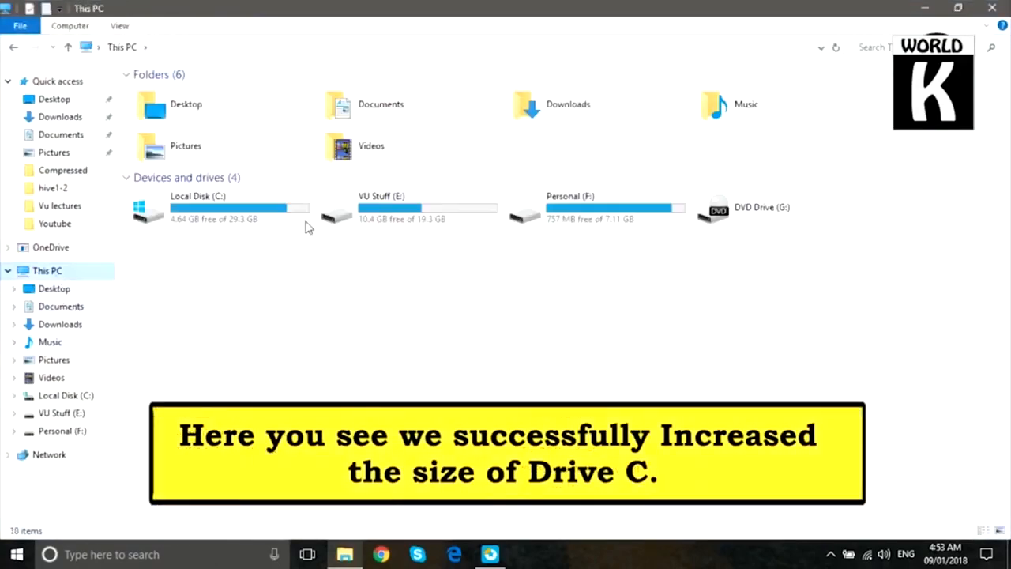